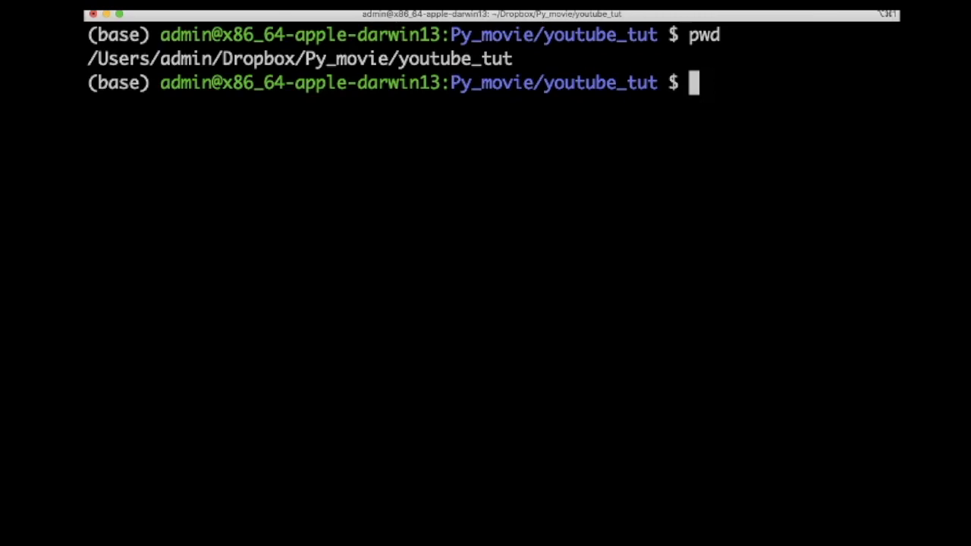
- Run which -a python to list every python executable on the search path
text(which)
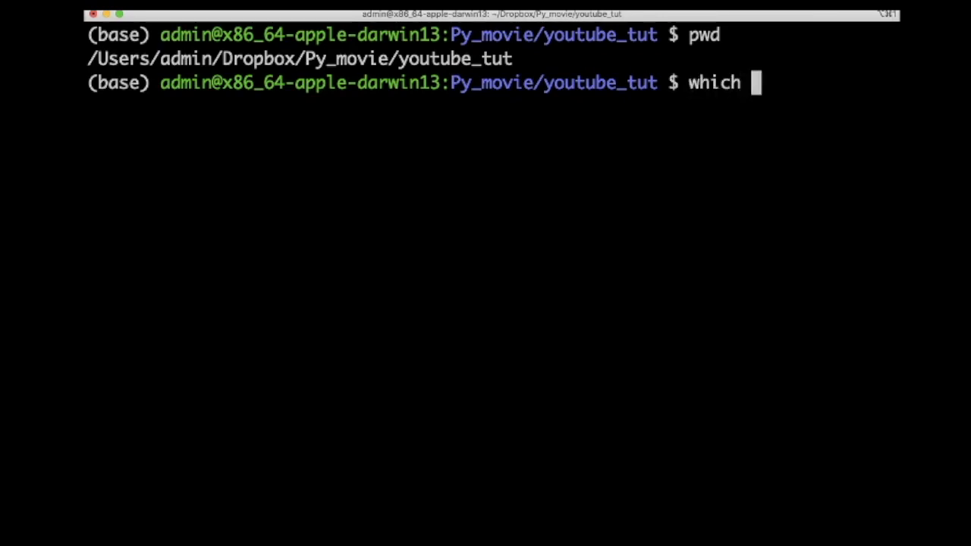
text(-a py)
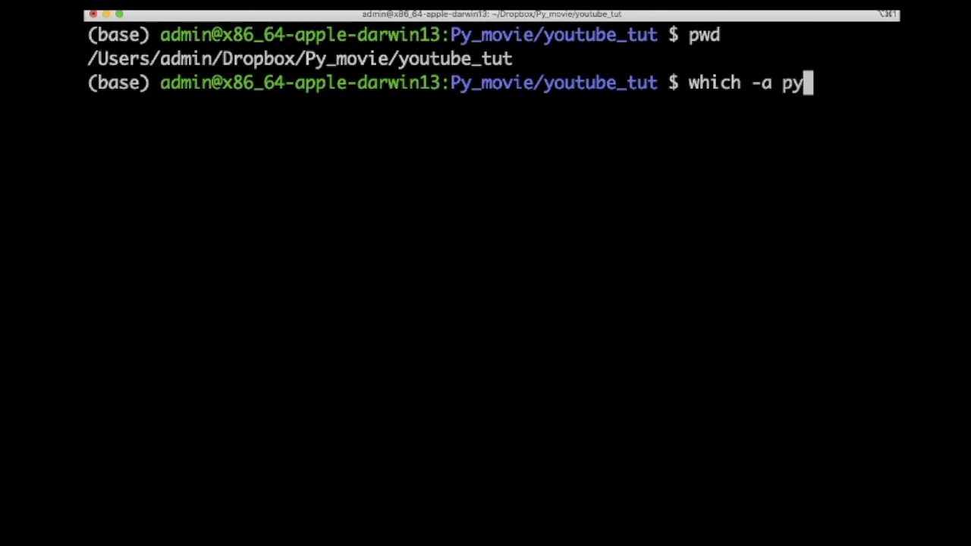
text(thon)
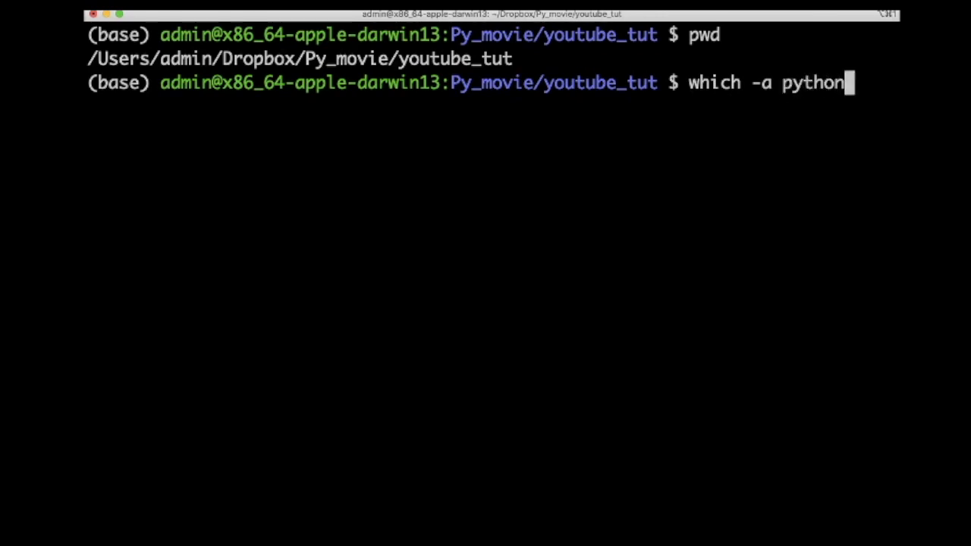
key(Return)
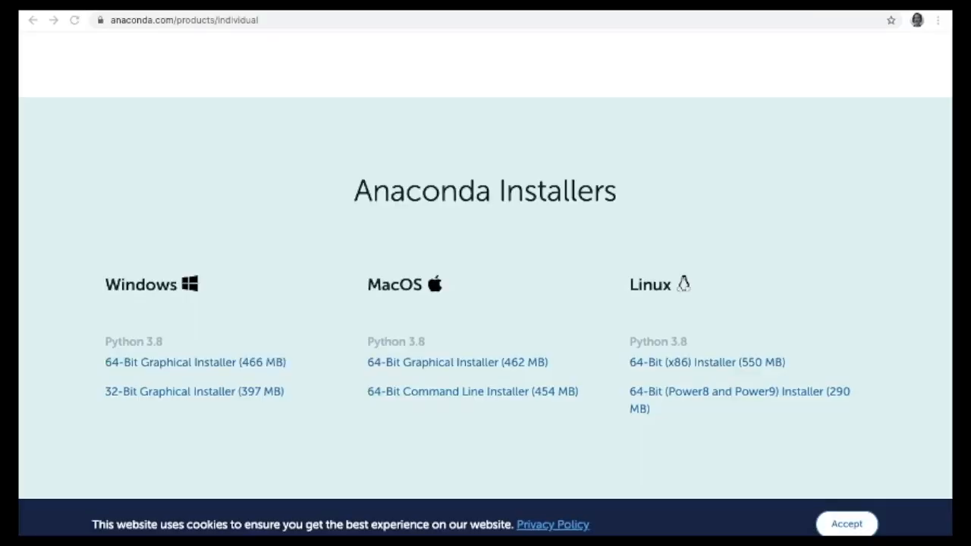
scroll(up, 3)
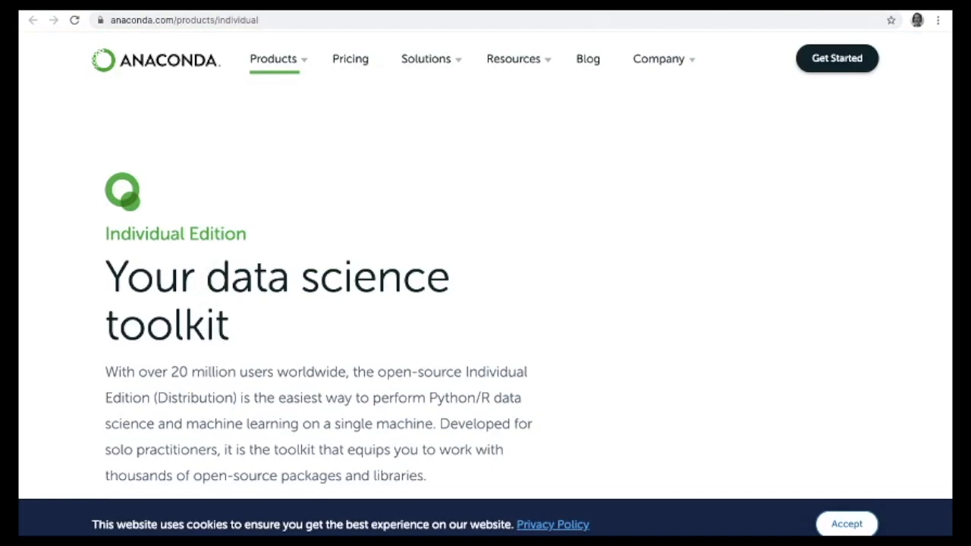
scroll(down, 3)
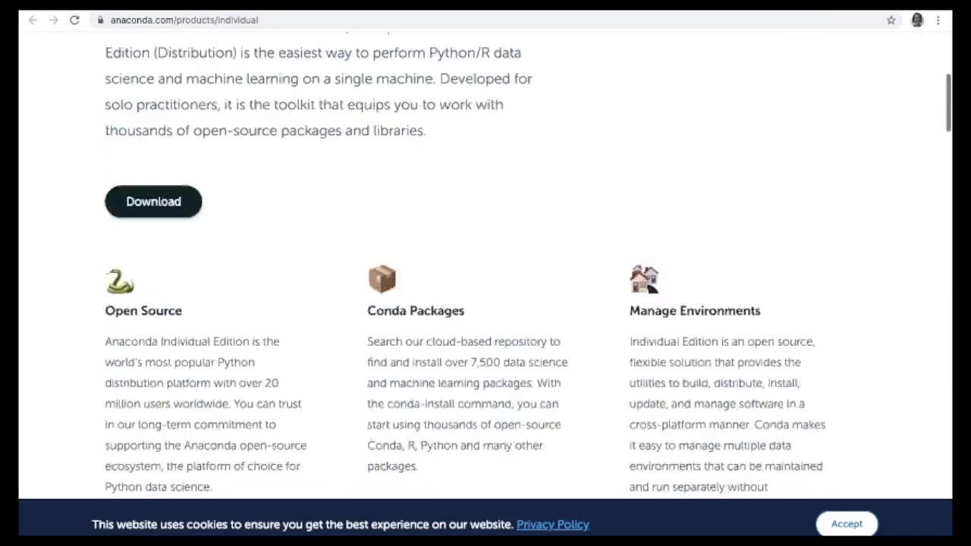
scroll(down, 3)
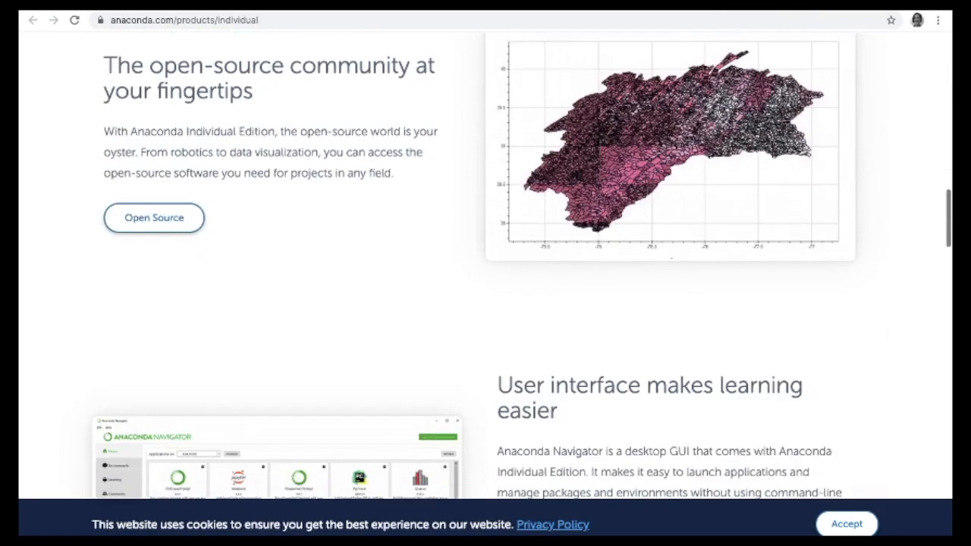
scroll(down, 3)
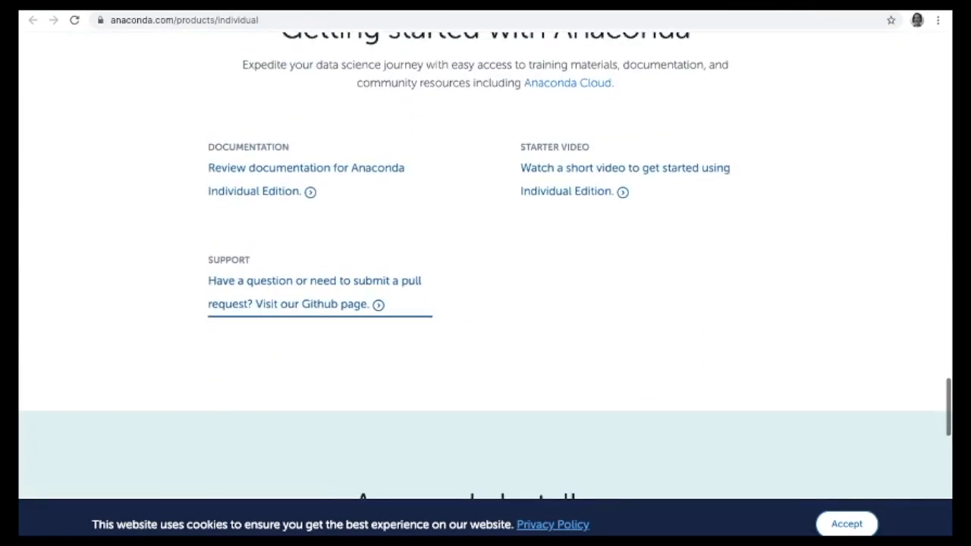
scroll(down, 3)
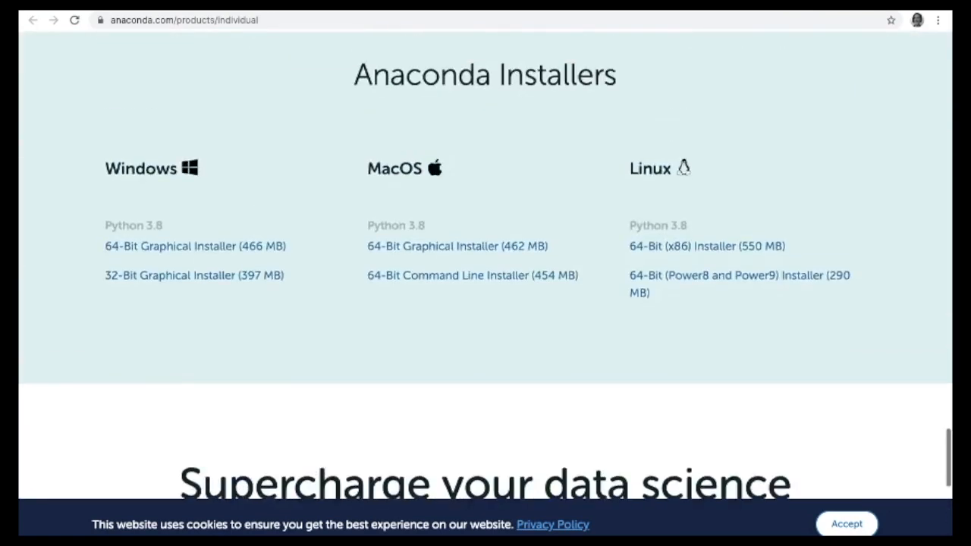
scroll(up, 3)
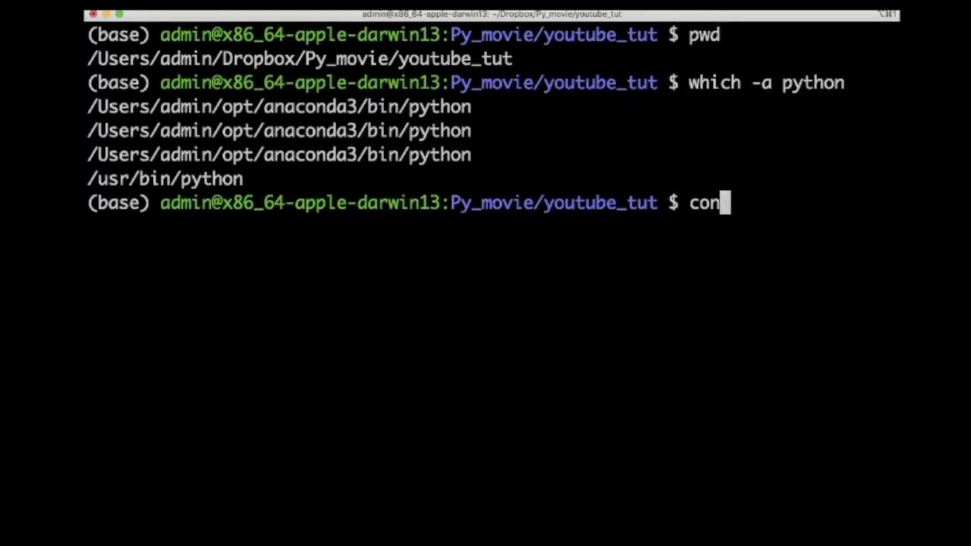
- Run conda env list, showing base active alongside manim3.6 and py38geoR
text(da -)
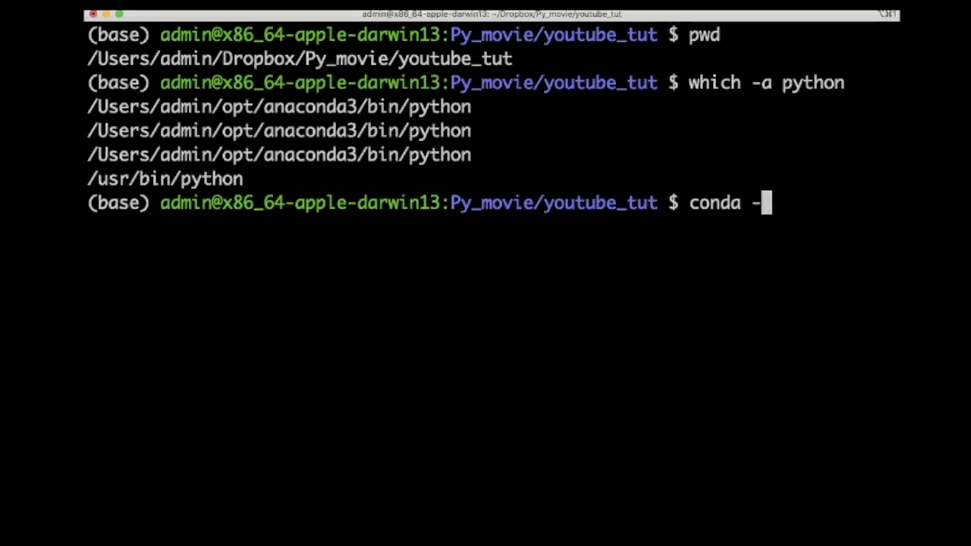
text(env list)
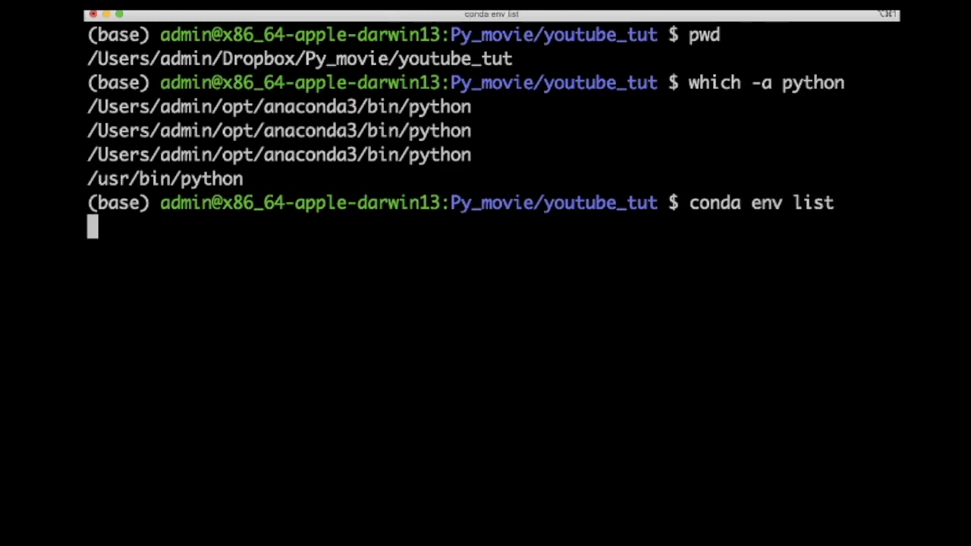
key(Return)
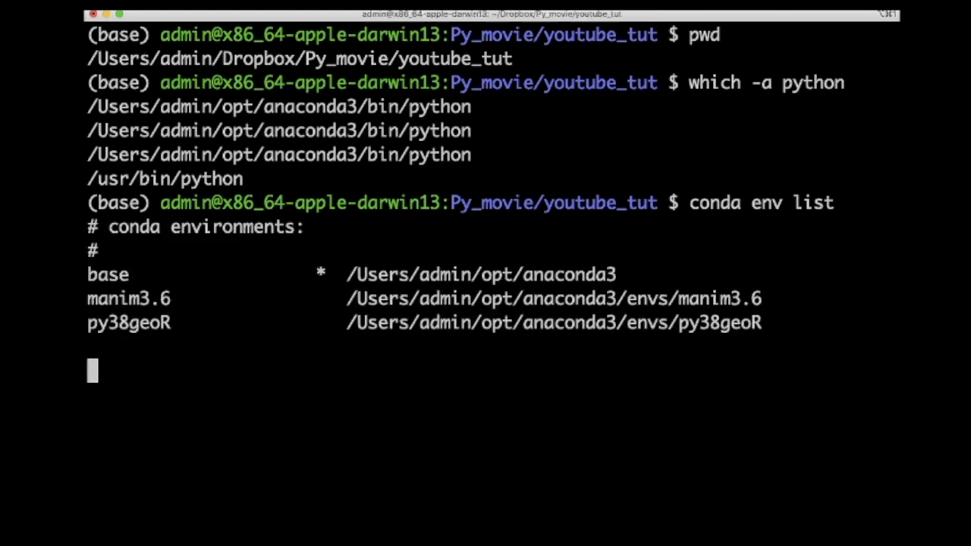
key(Return)
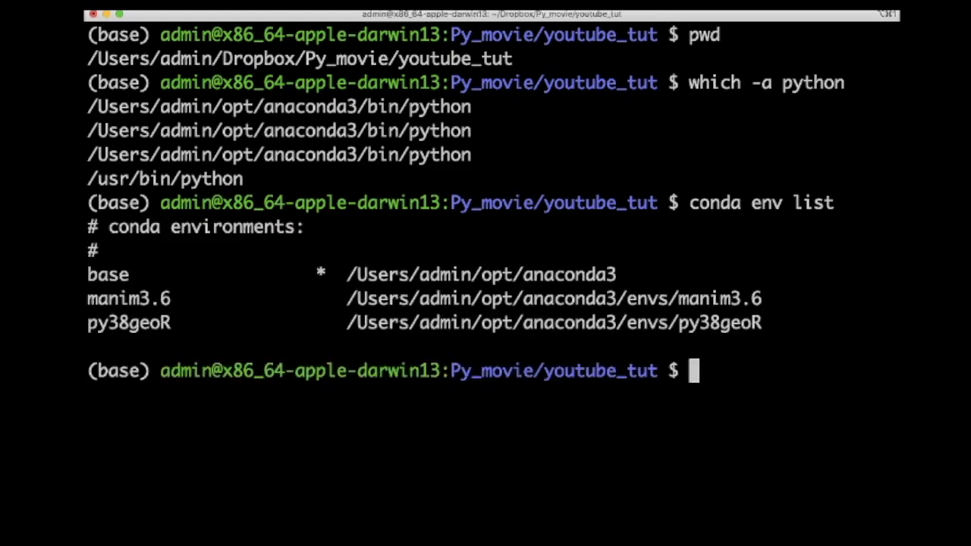
double_click(129, 297)
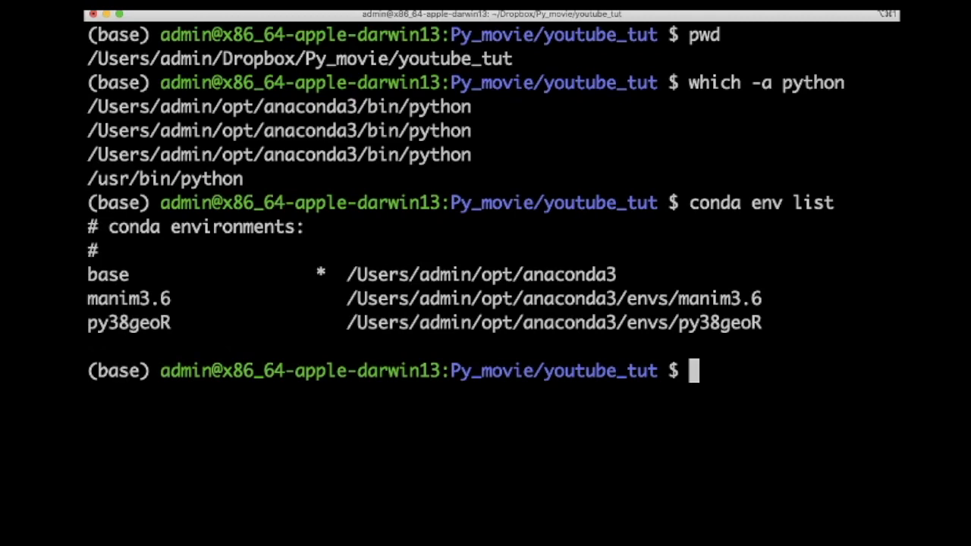
text(conda)
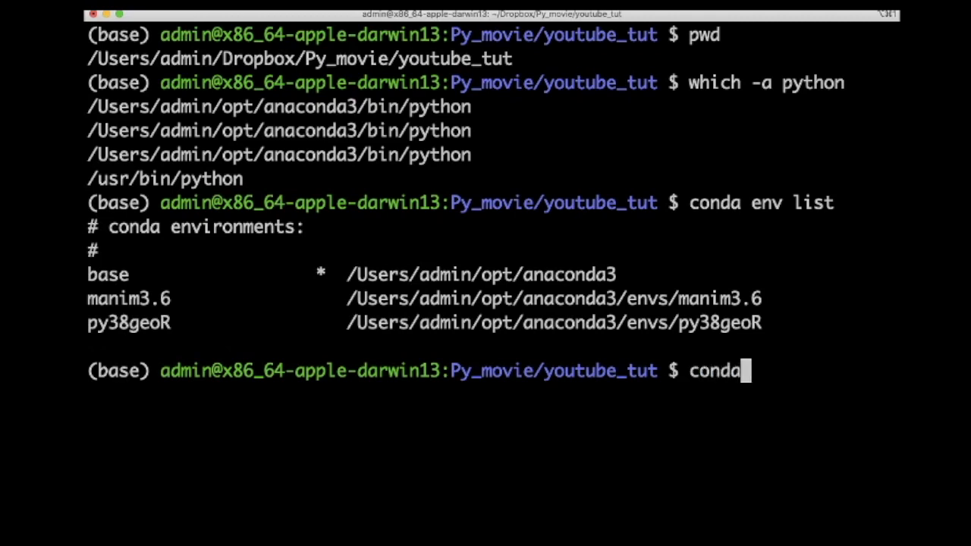
- Attempt conda -n create youtube_tutorial python=3.6, then correct -n to follow create
text(-n cr)
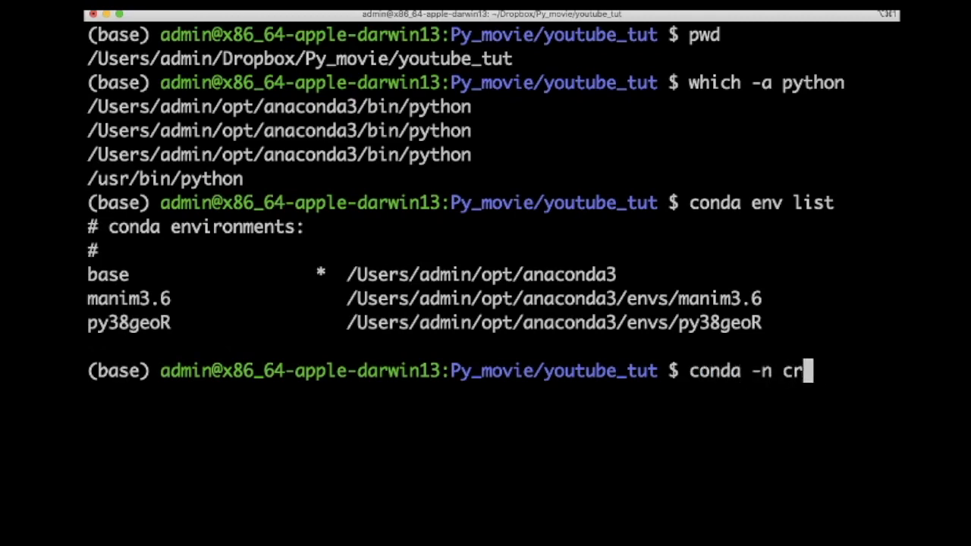
text(eate y)
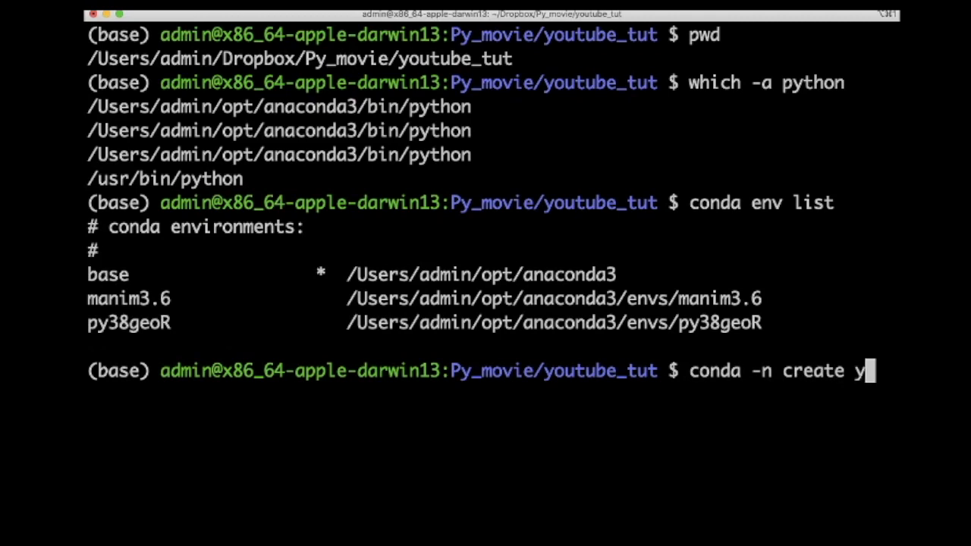
text(ube)
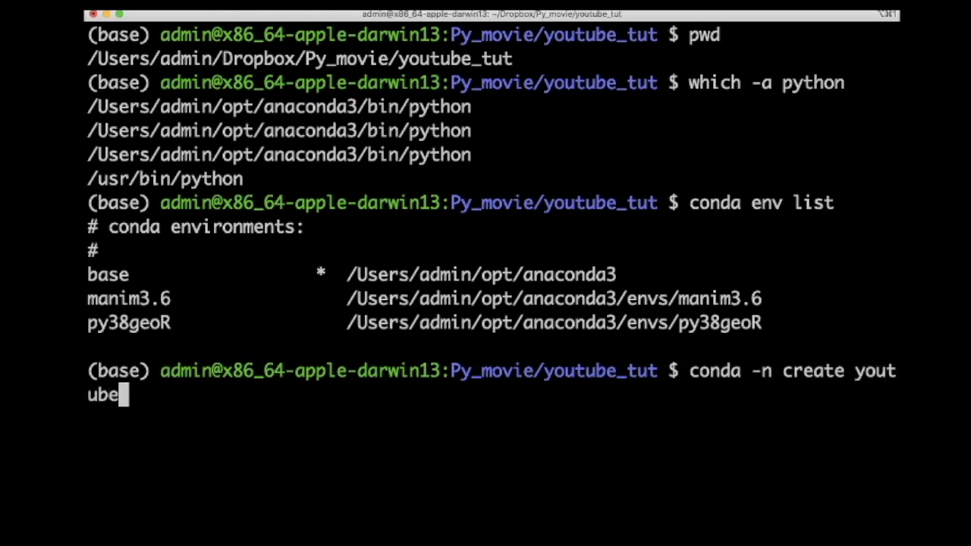
text(_tutorial)
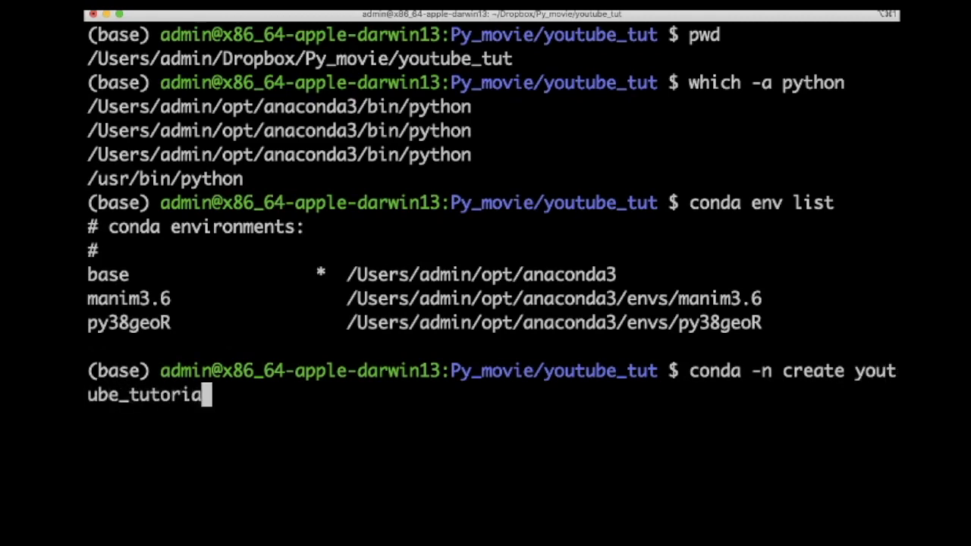
text(python)
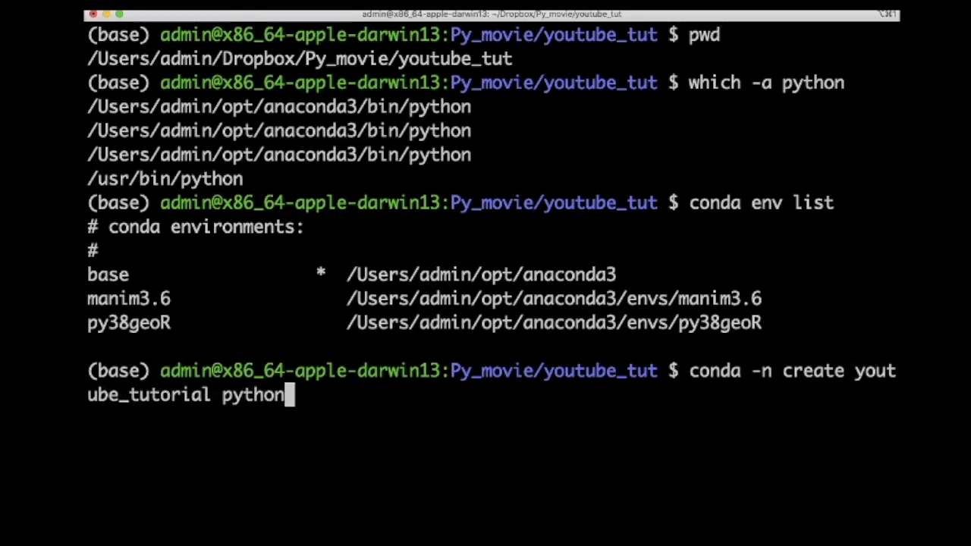
text(=3)
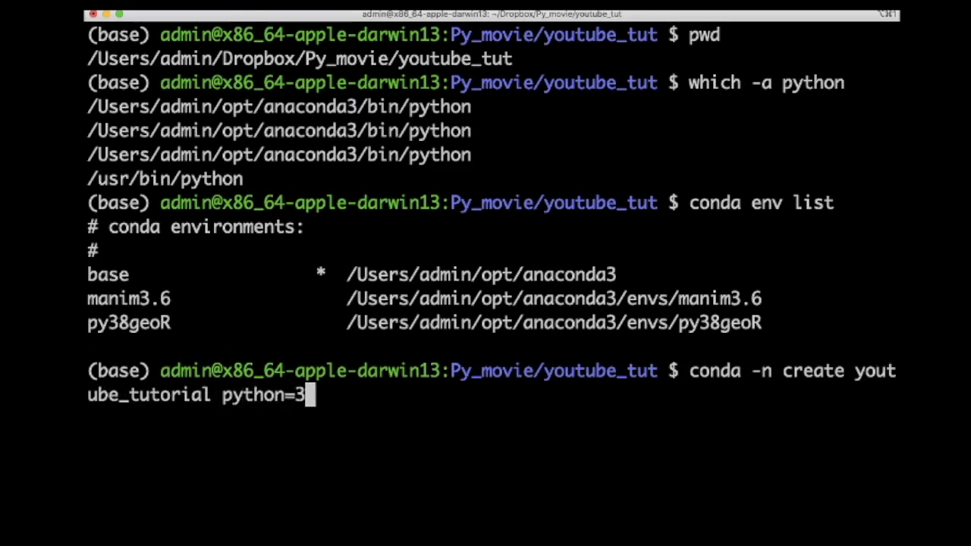
text(.6)
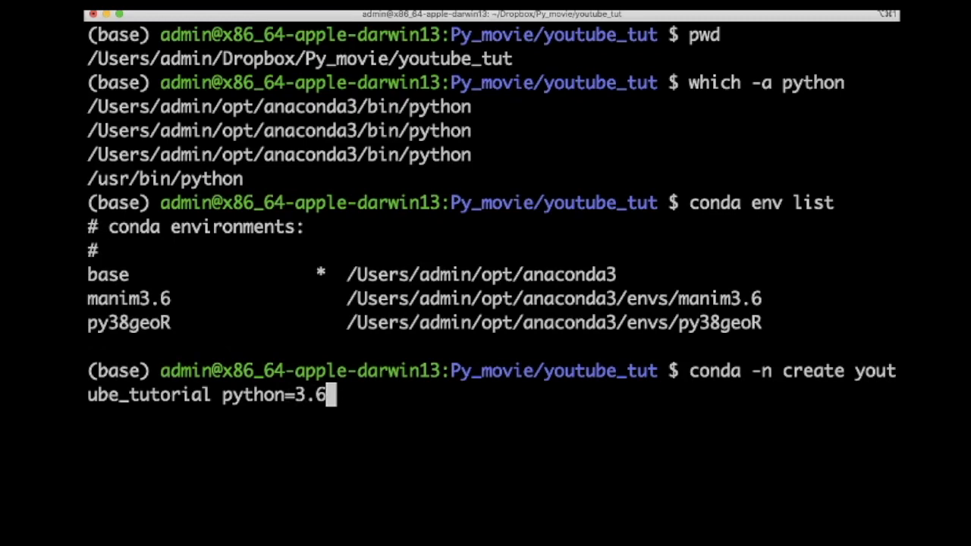
key(Return)
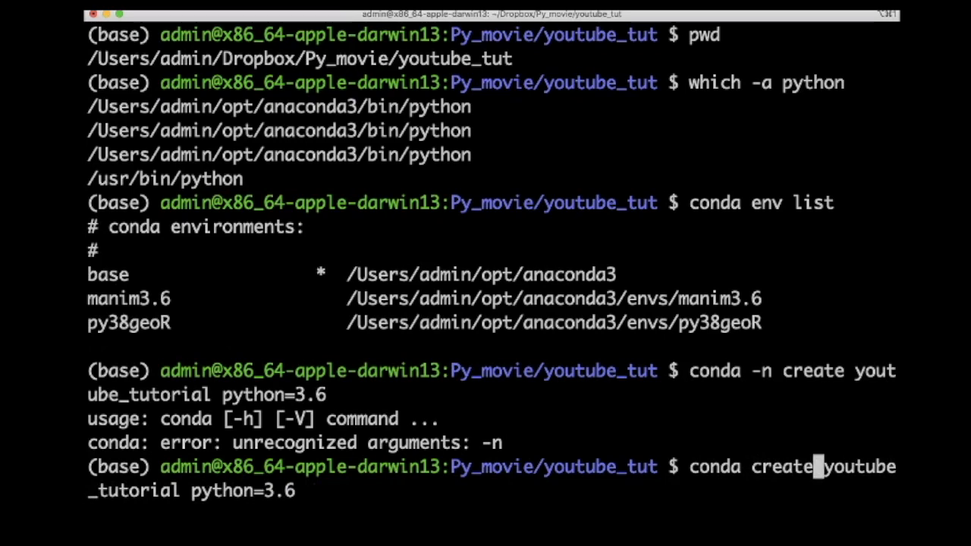
text(-n)
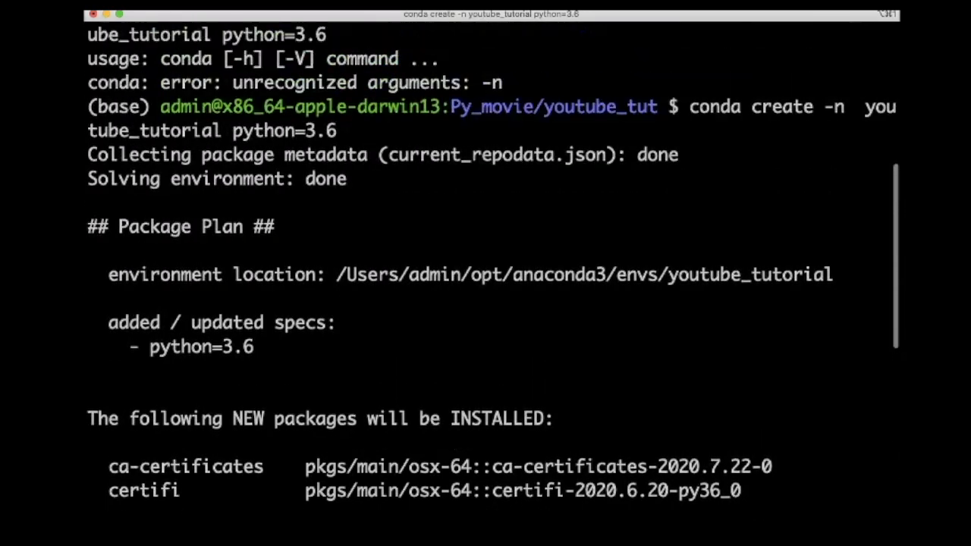
- Confirm the package plan so the youtube_tutorial python 3.6 environment finishes installing
scroll(down, 3)
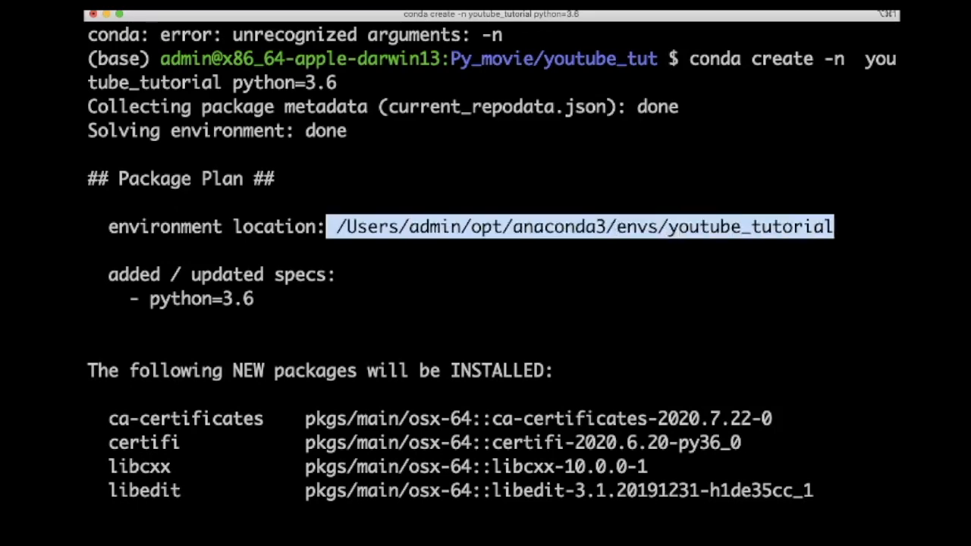
scroll(down, 3)
text(y)
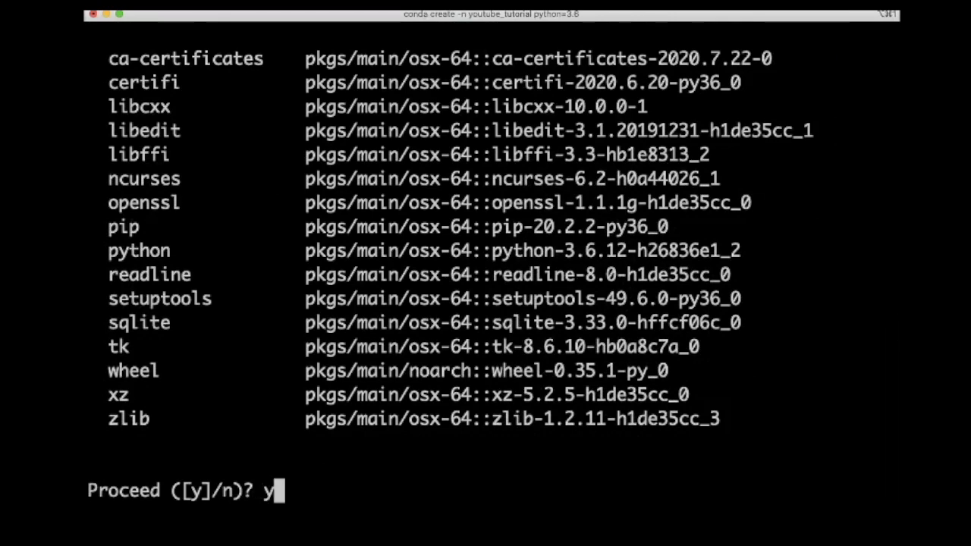
key(Return)
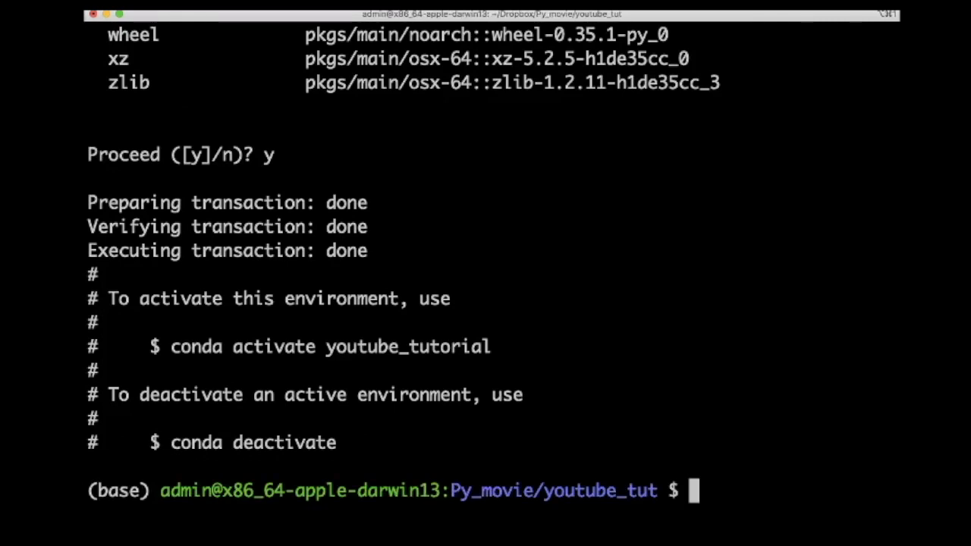
text(c)
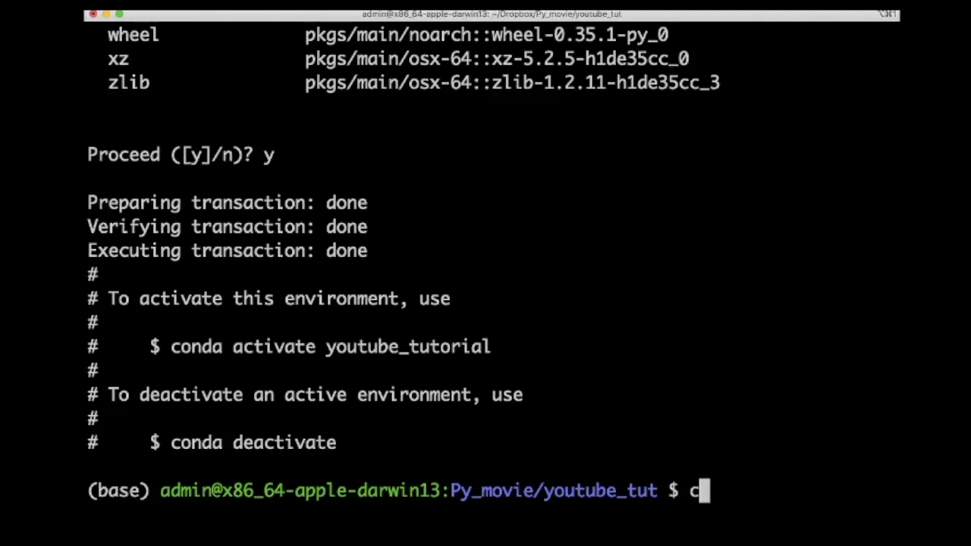
- Activate the youtube_tutorial environment with conda activate
text(onda a)
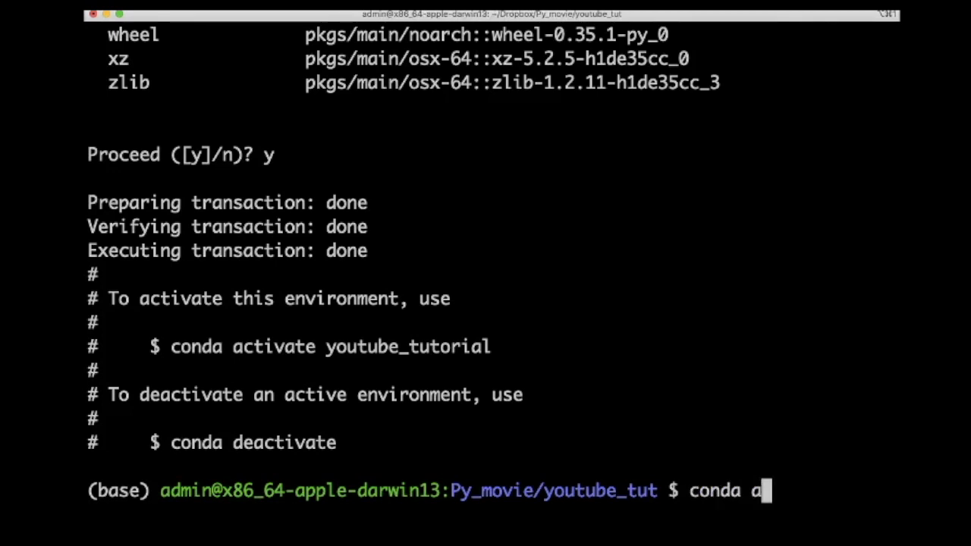
text(ctivate)
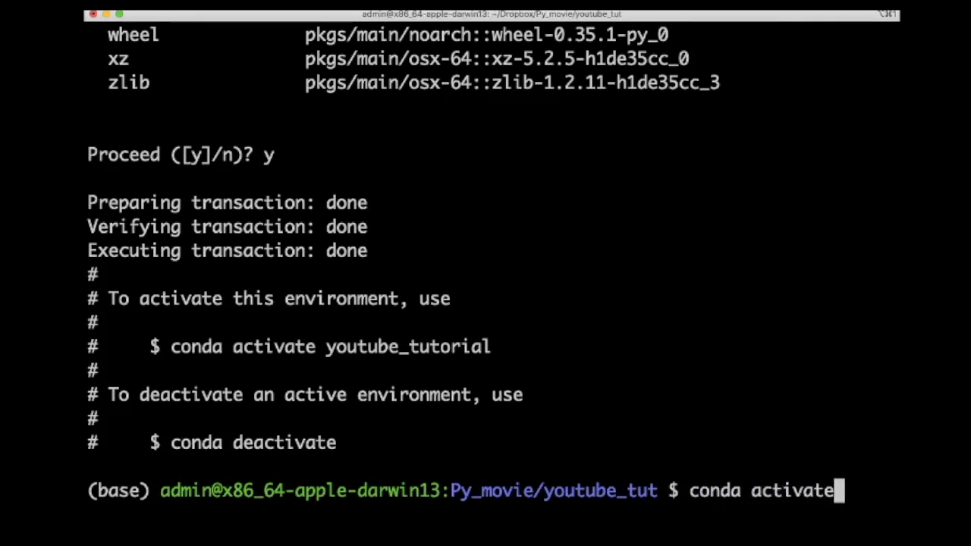
text(youtube)
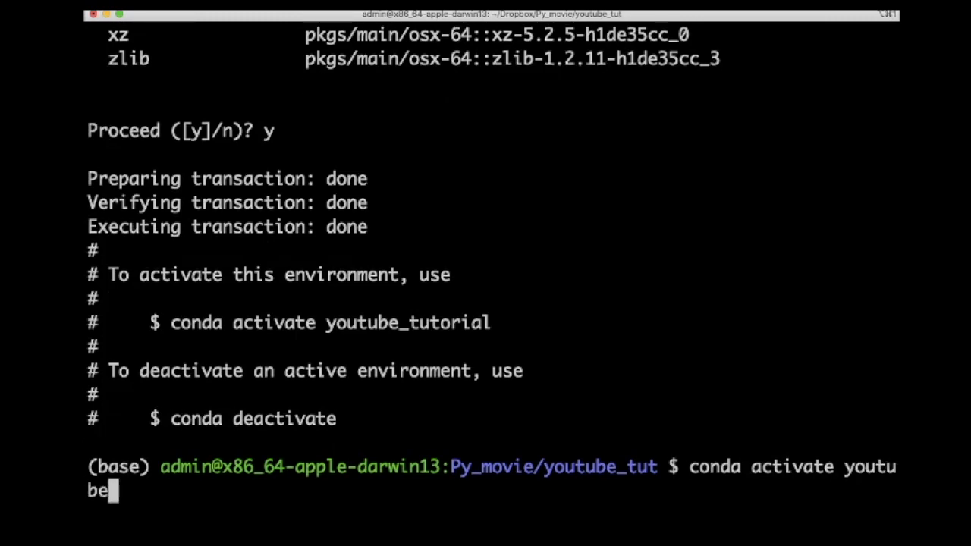
text(_tutorial)
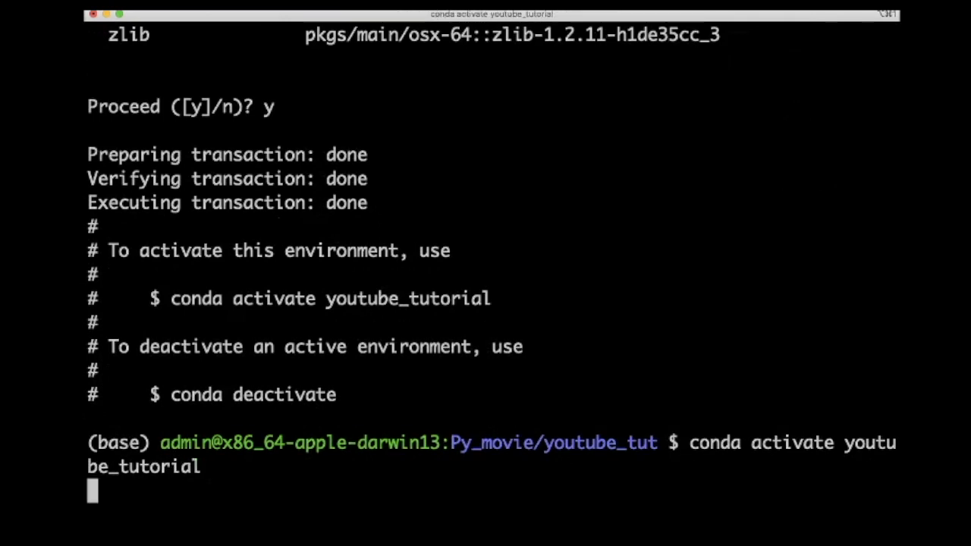
key(Return)
text(pip insta)
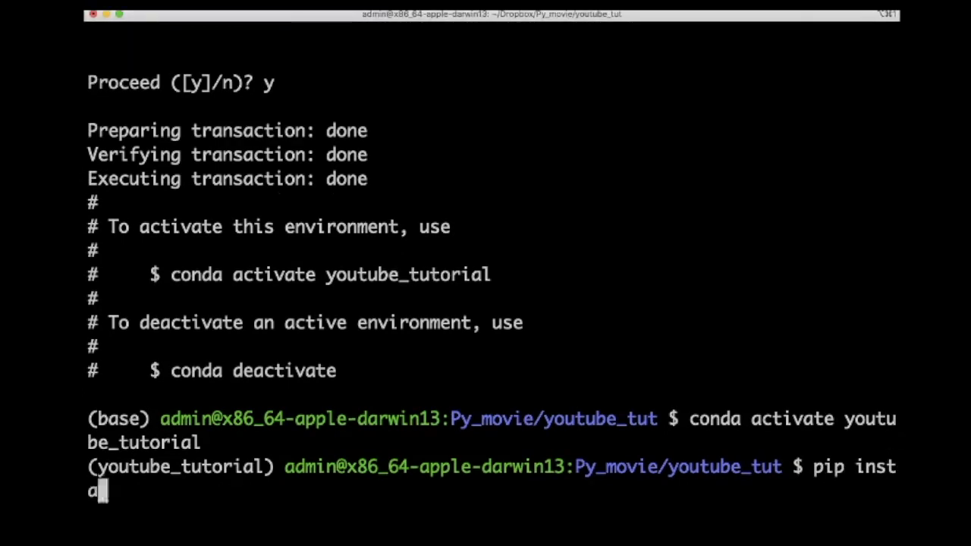
- Finish pip install manimlib and enter brew install ffmpeg at the prompt
text(ll manimlib)
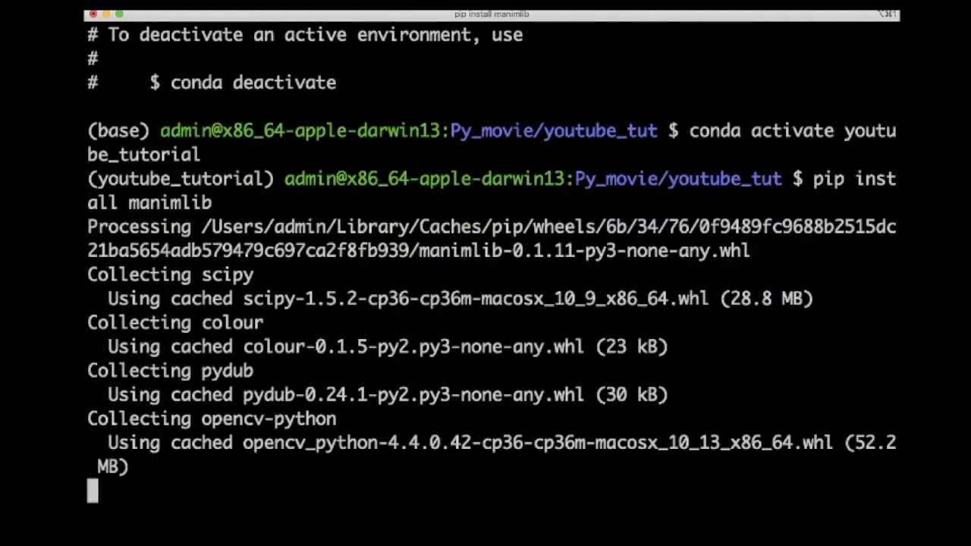
scroll(down, 3)
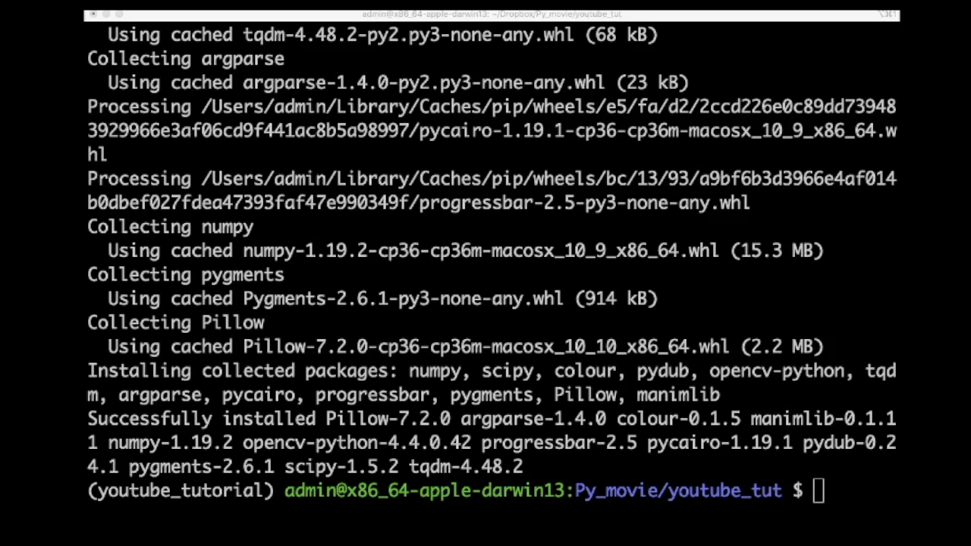
text(brew install ffmpeg)
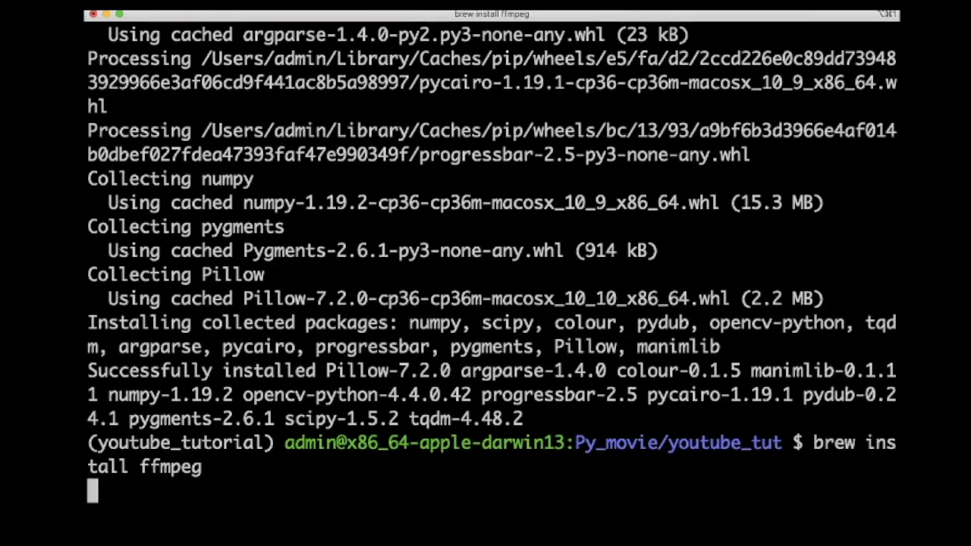
- Launch the Homebrew installation of ffmpeg
key(Return)
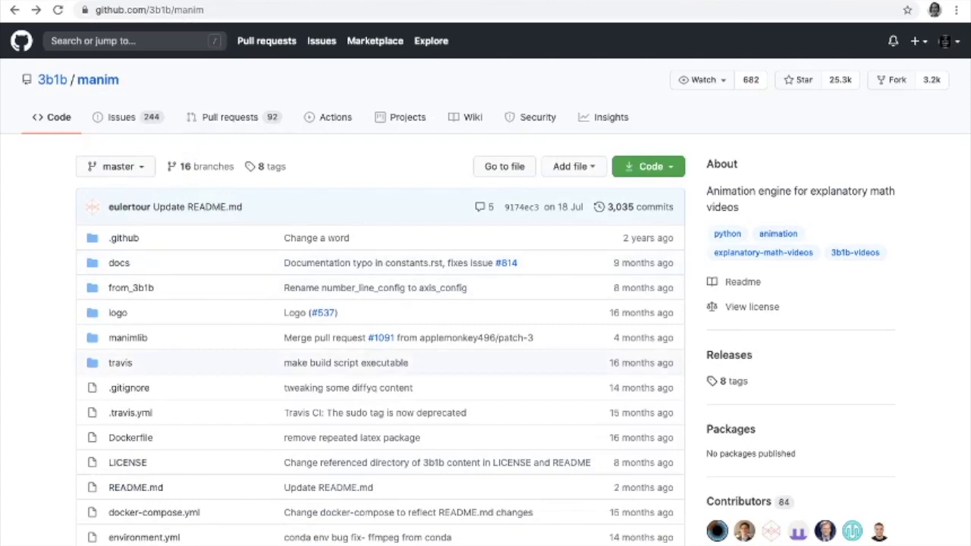
- Review the manim README installation notes, then view example_scenes.py from the file list
scroll(down, 3)
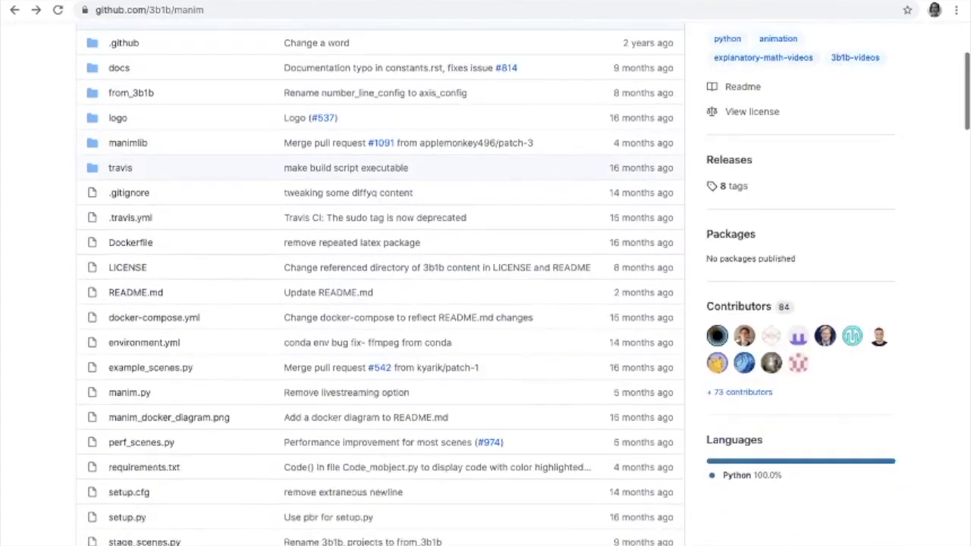
scroll(down, 3)
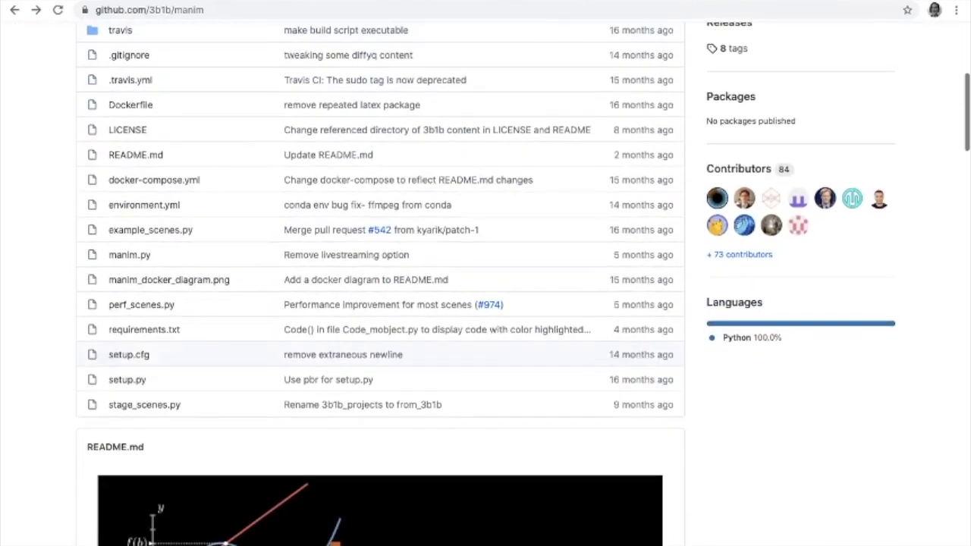
scroll(down, 3)
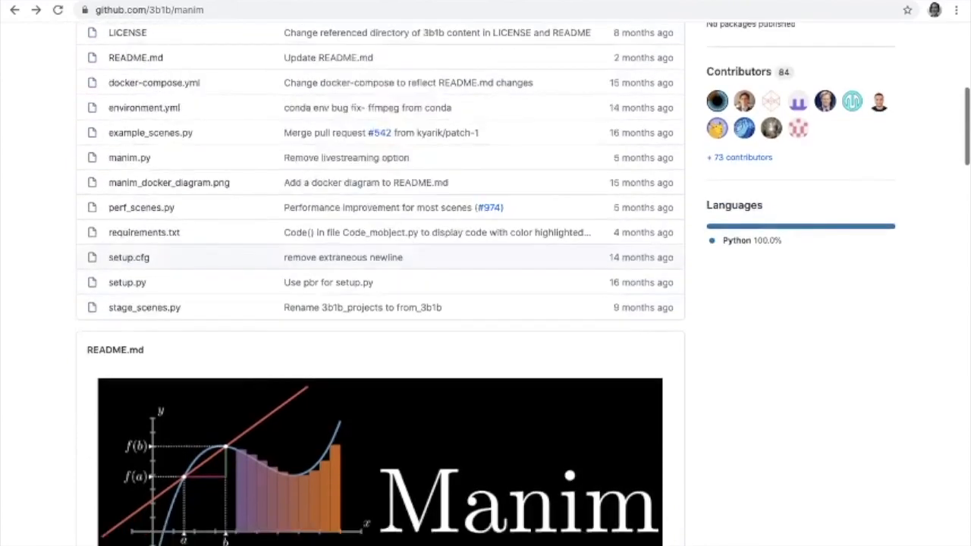
scroll(down, 3)
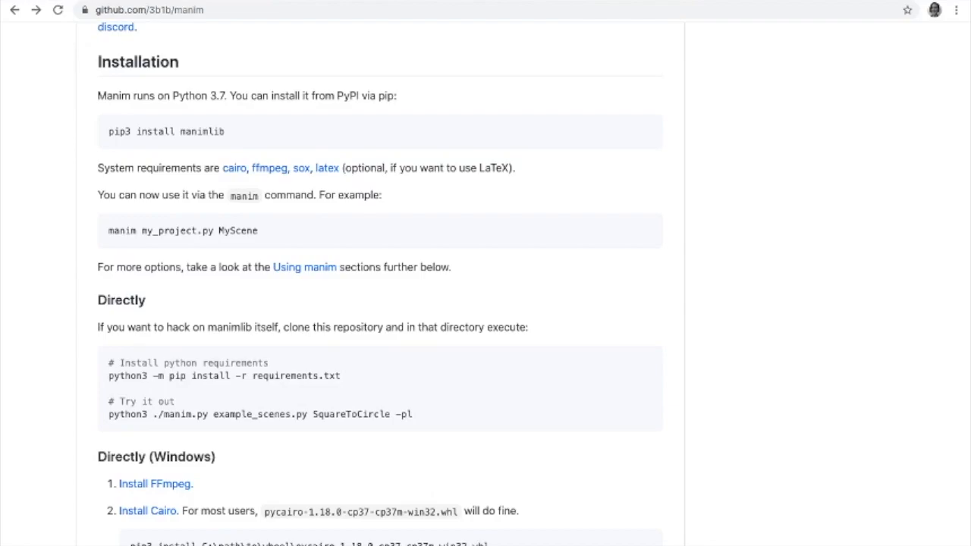
scroll(down, 3)
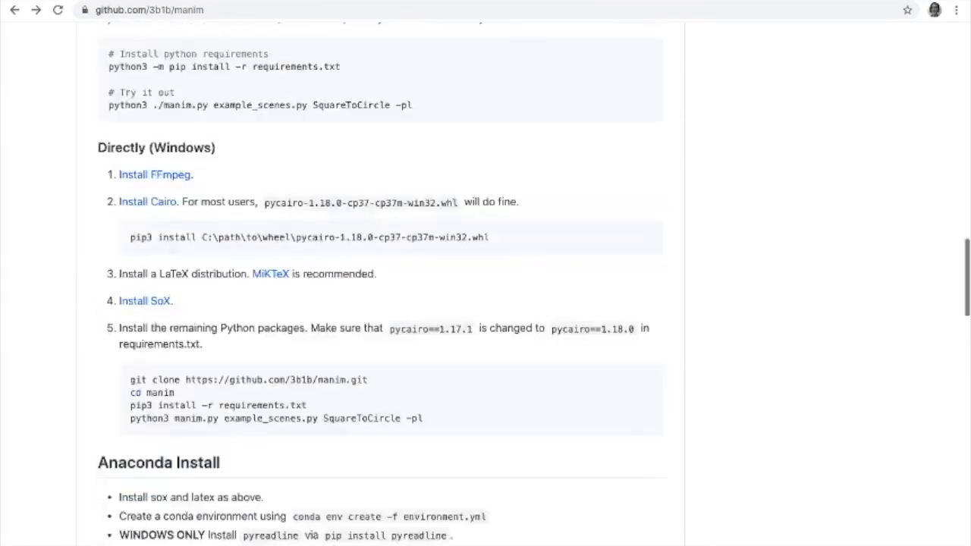
scroll(up, 3)
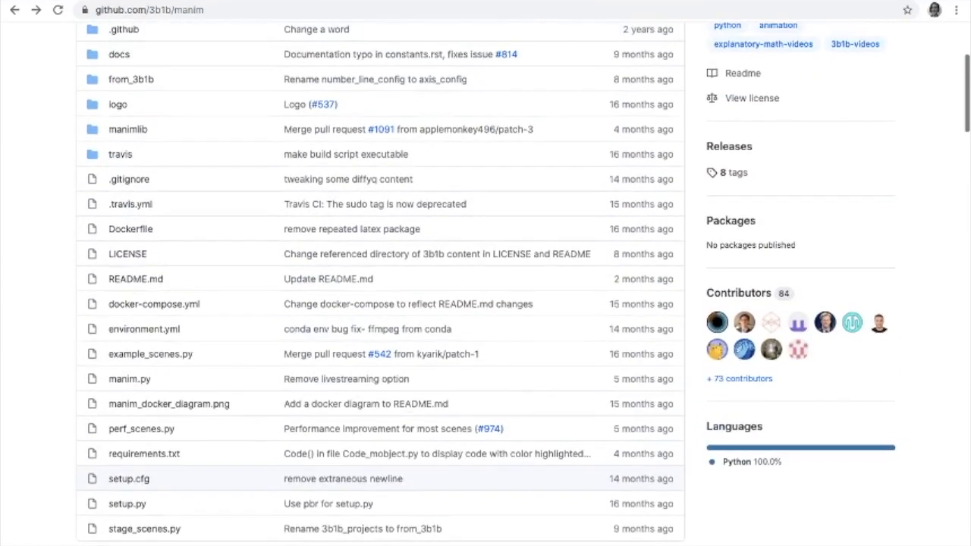
scroll(up, 3)
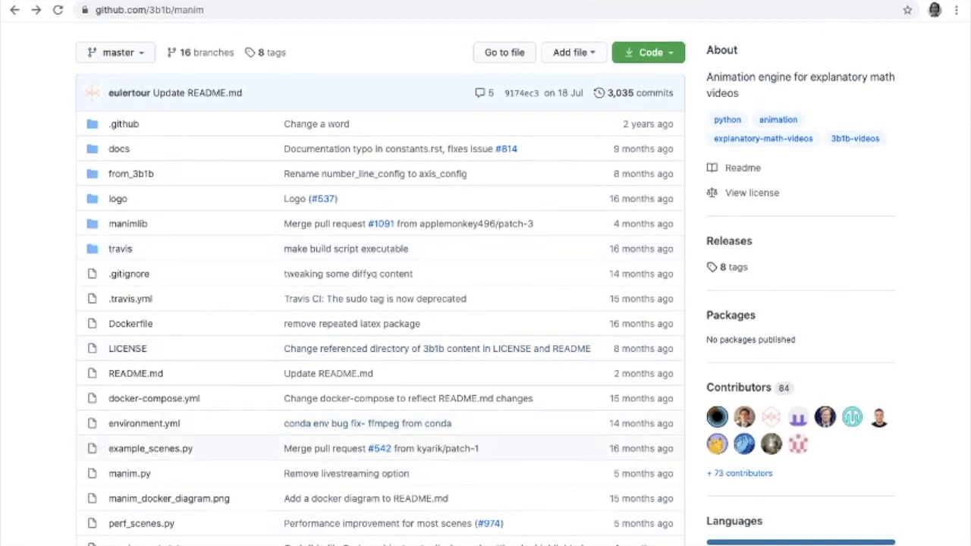
scroll(down, 3)
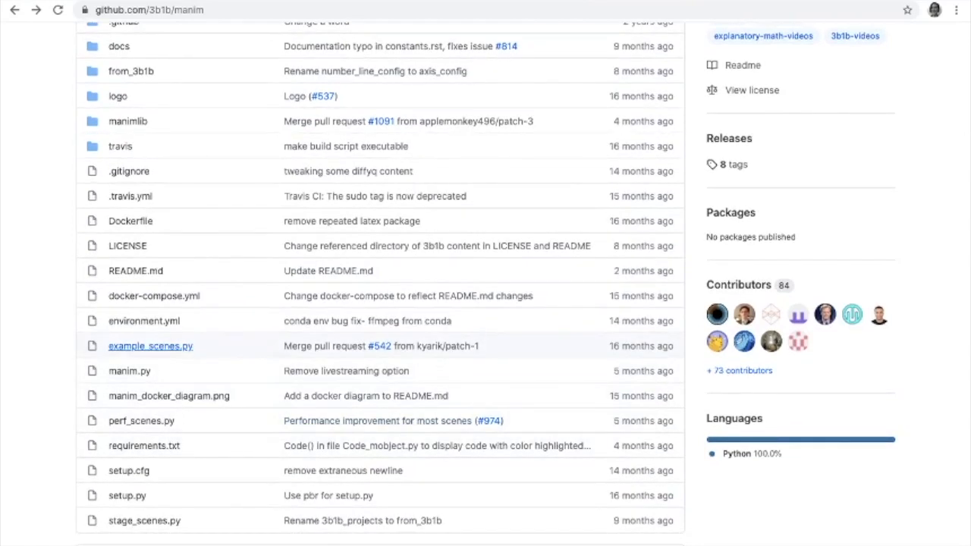
click(150, 346)
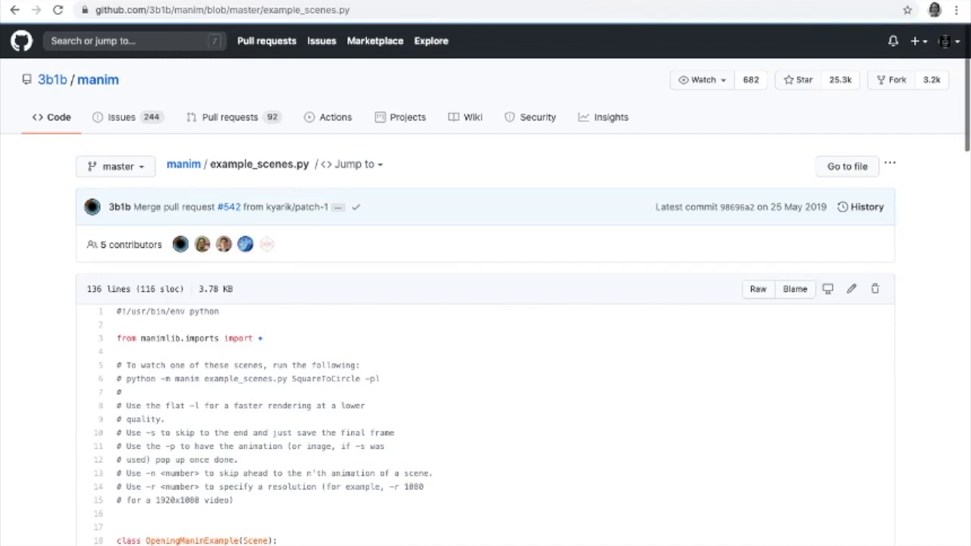
- Scroll through example_scenes.py reading scene classes like SquareToCircle and WarpSquare
scroll(down, 3)
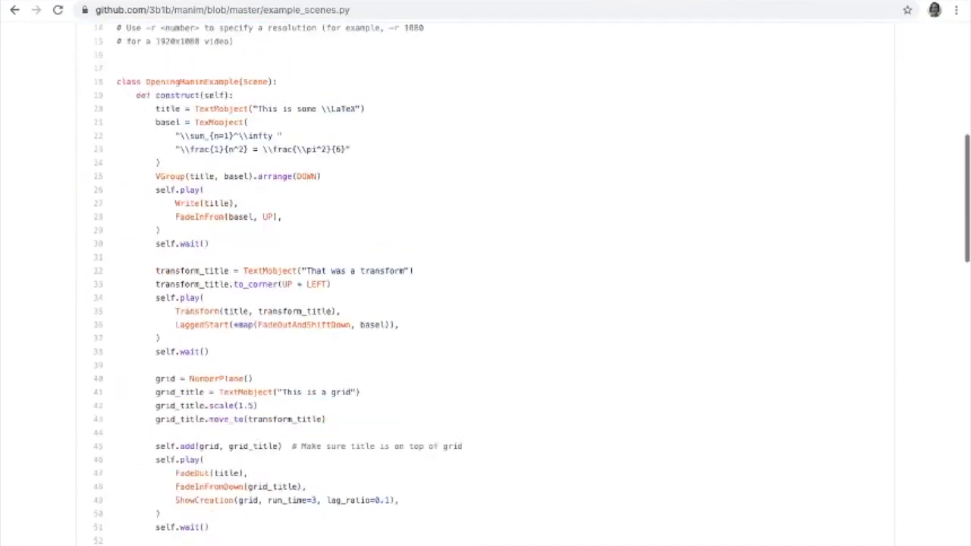
scroll(down, 3)
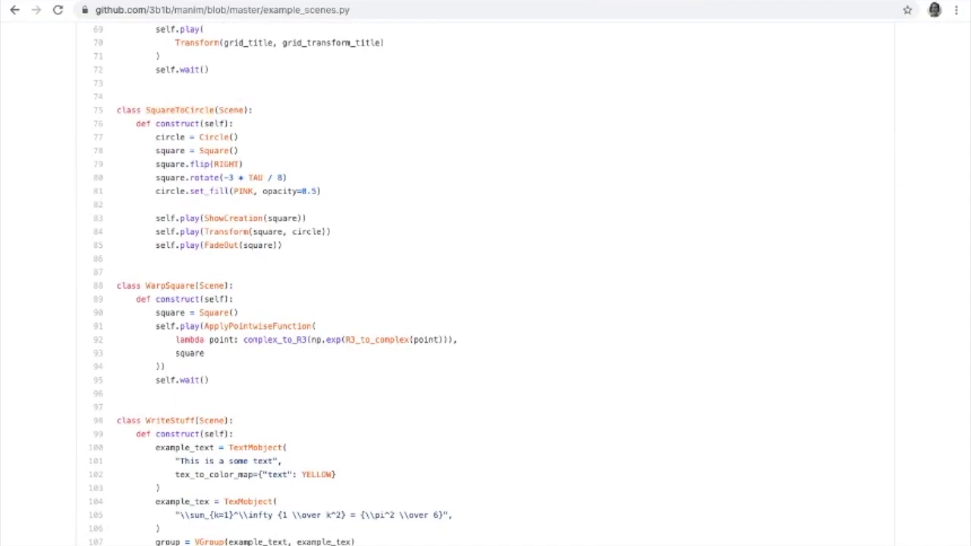
scroll(down, 3)
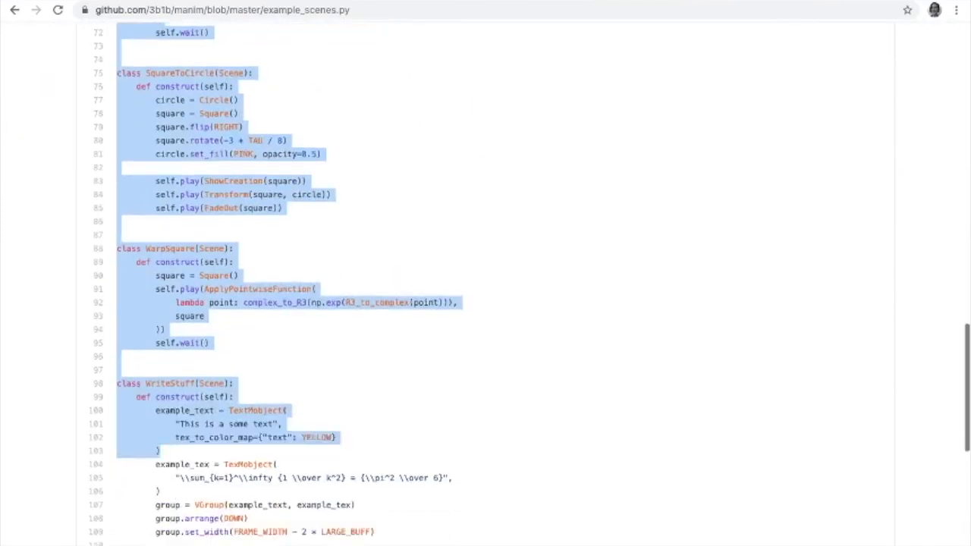
scroll(down, 3)
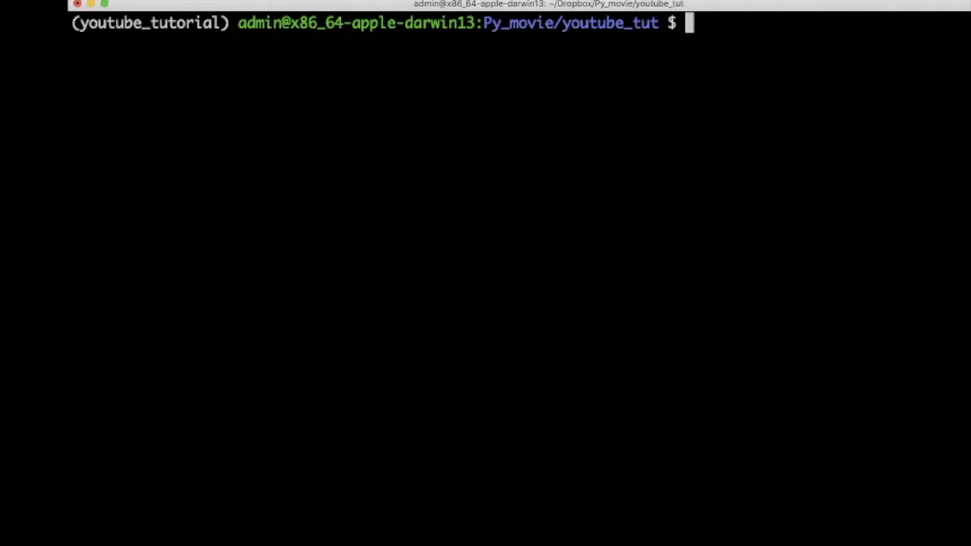
- Run manim intro.py OpeningManimExample to start rendering the scene
text(man)
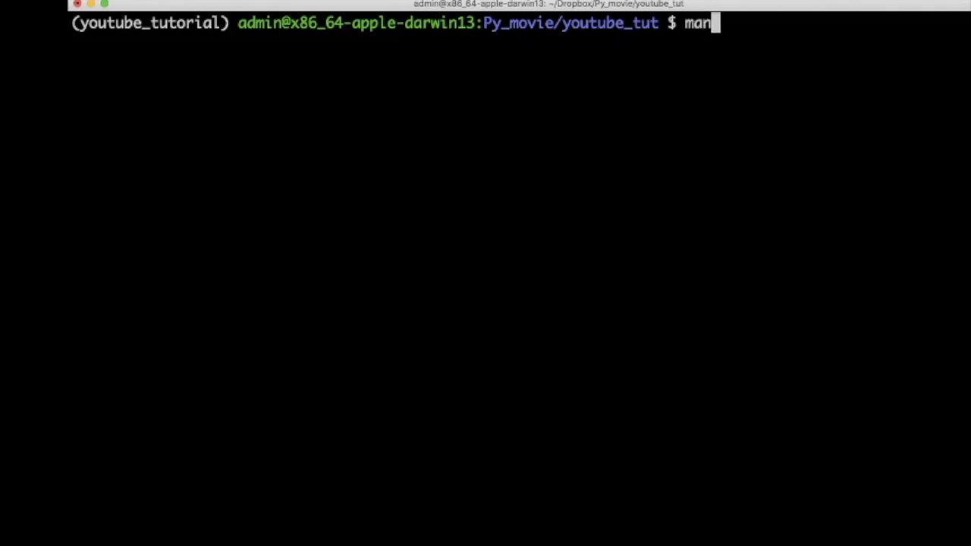
text(im)
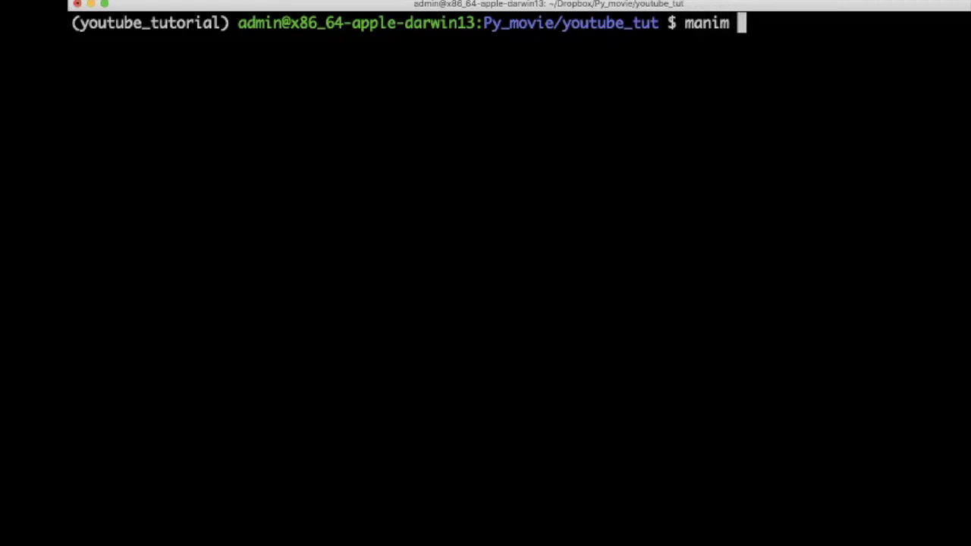
text(i)
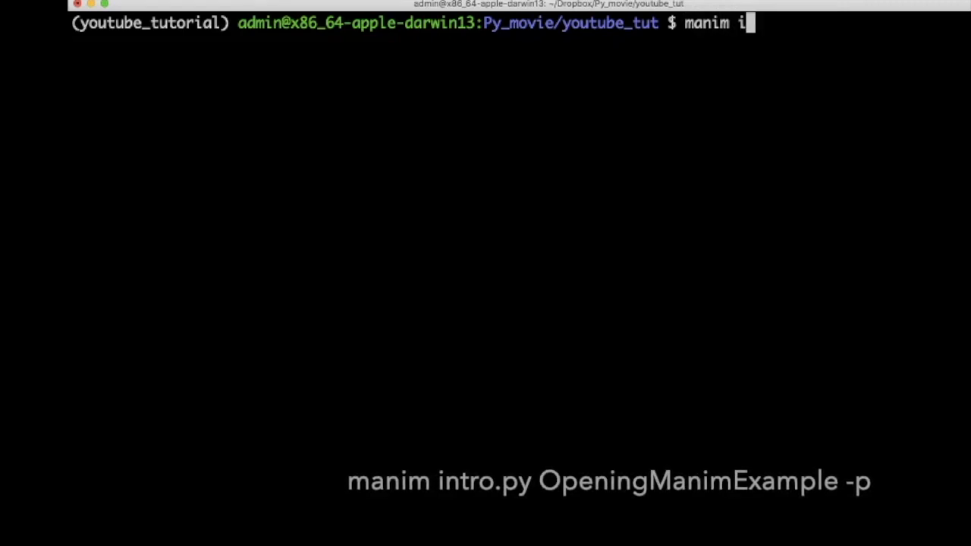
text(ntro.p)
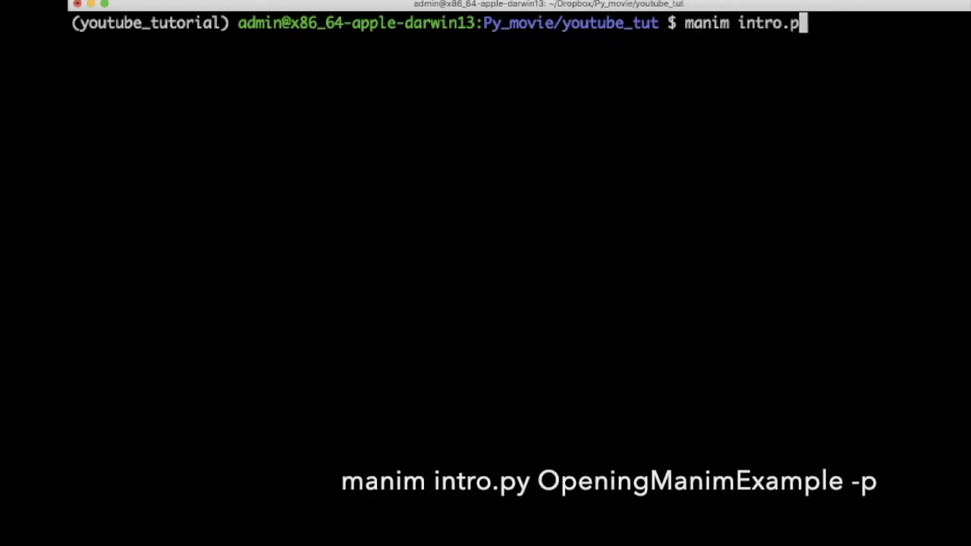
text(y)
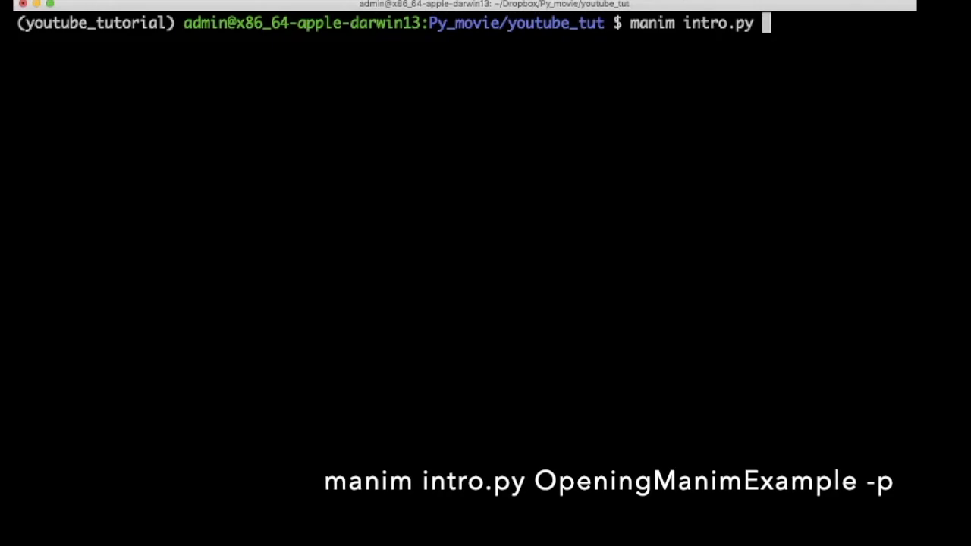
text(OpeningManimExample)
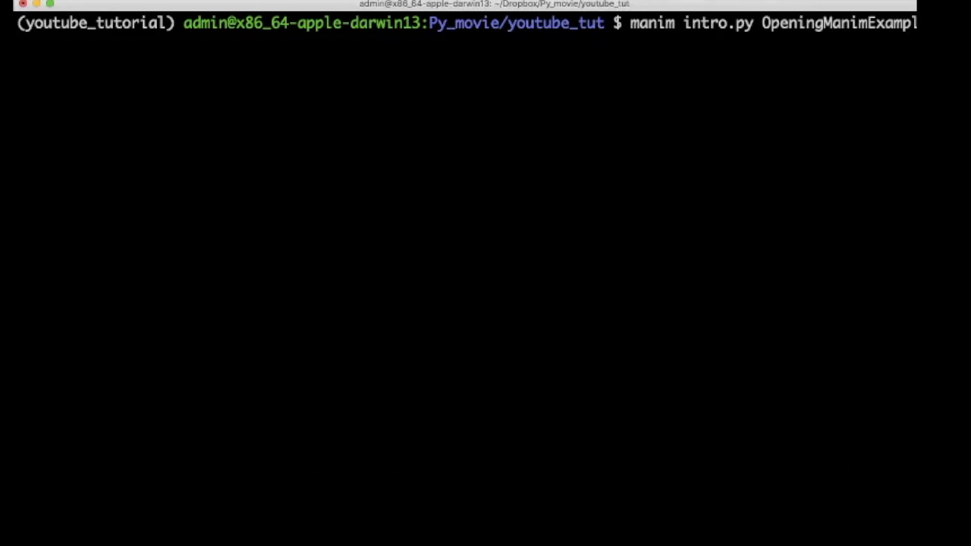
key(Return)
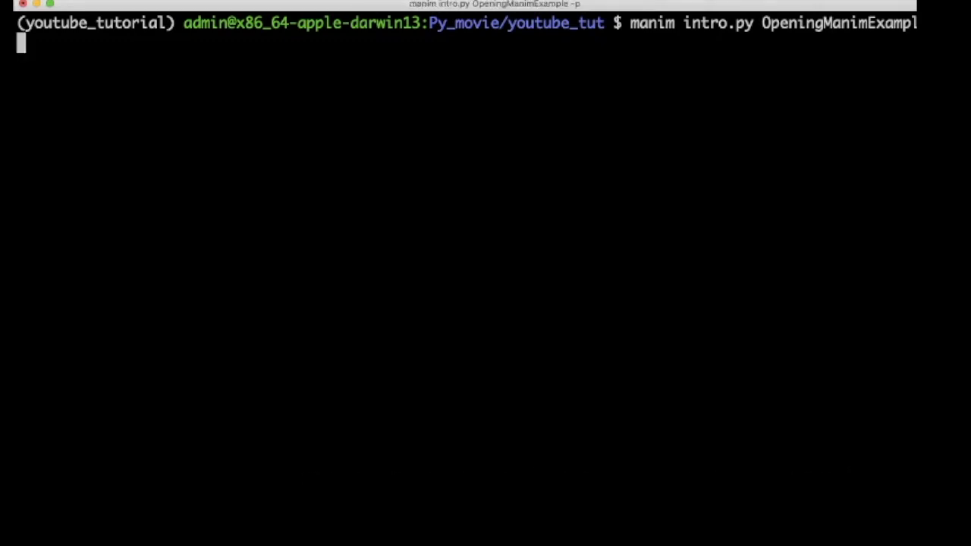
- Run the manim render of OpeningManimExample, producing a media folder beside intro.py
key(Return)
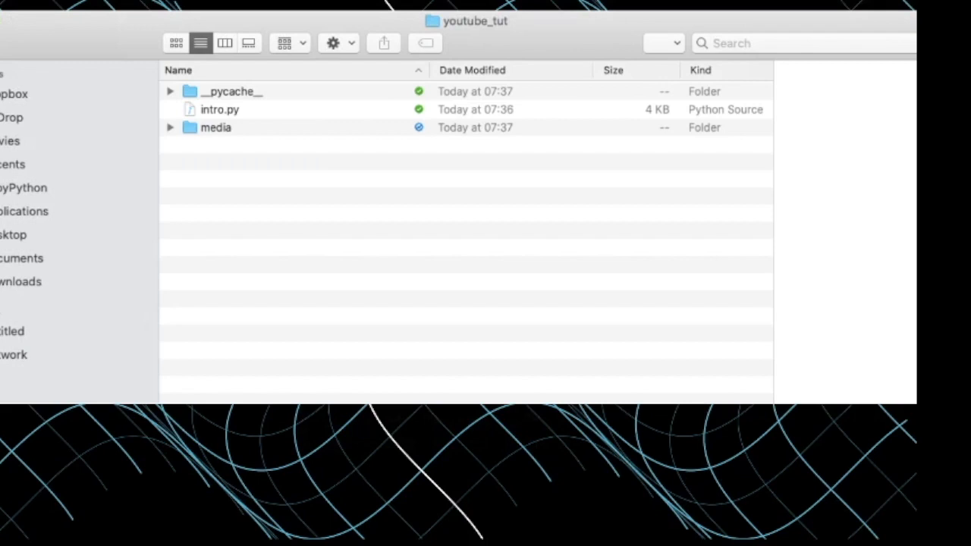
- Browse media/videos down to 1440p60 and select the 4.2 MB OpeningManimExample.mp4
click(215, 128)
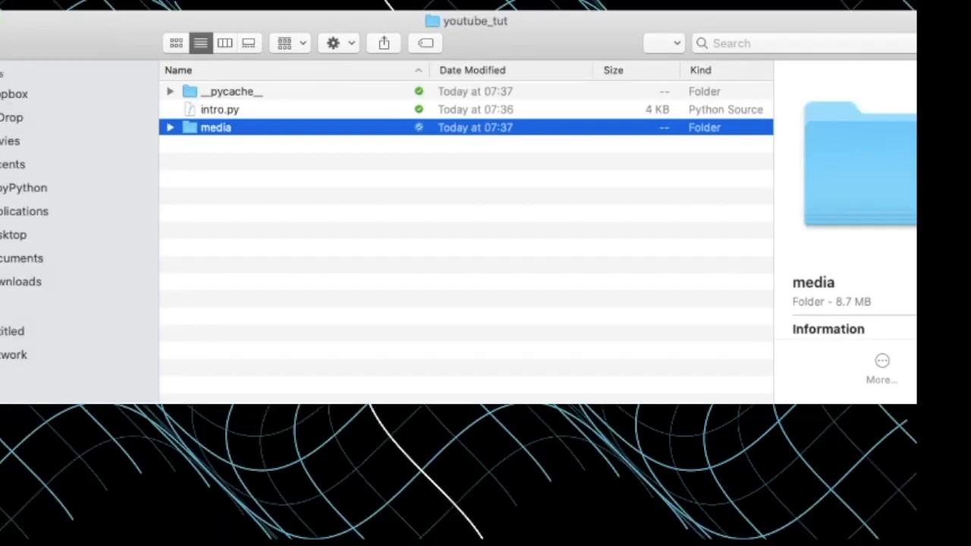
double_click(216, 128)
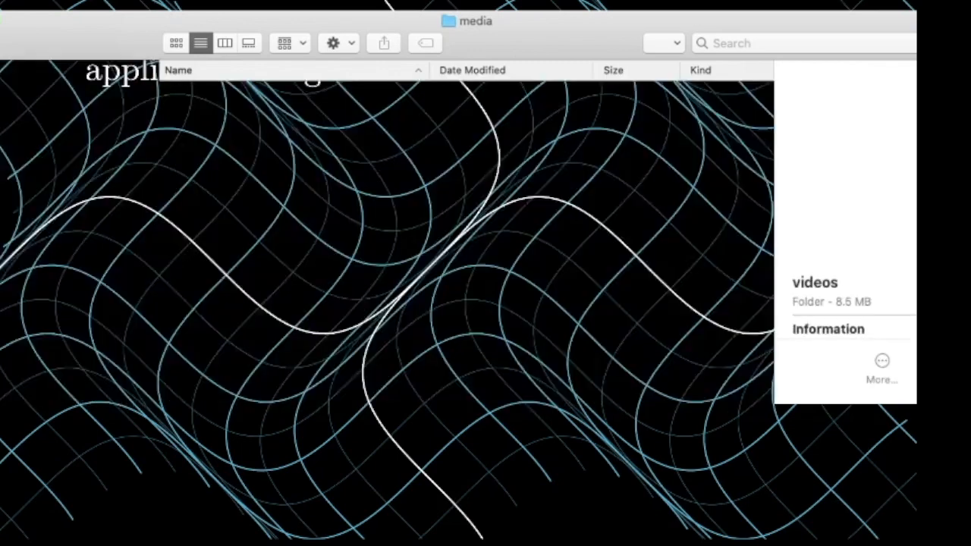
double_click(815, 280)
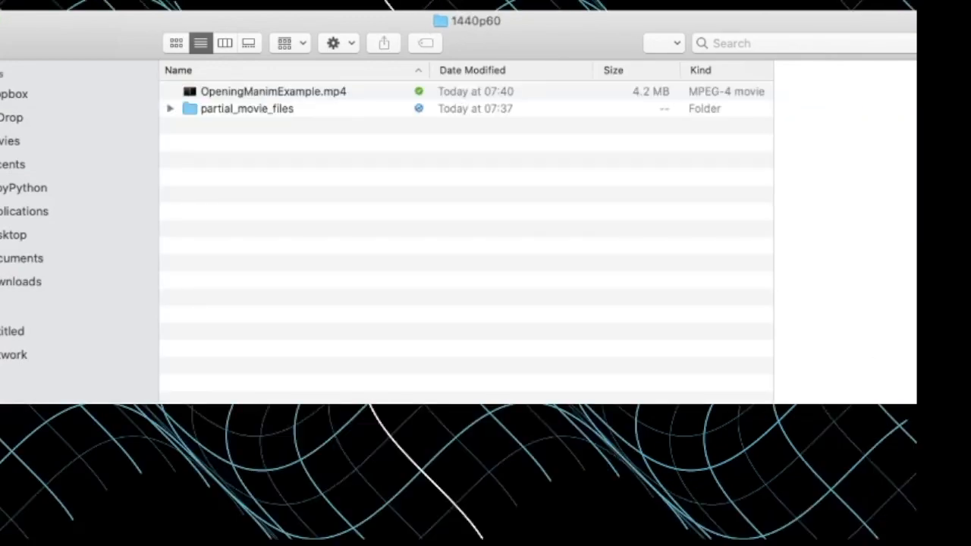
click(273, 91)
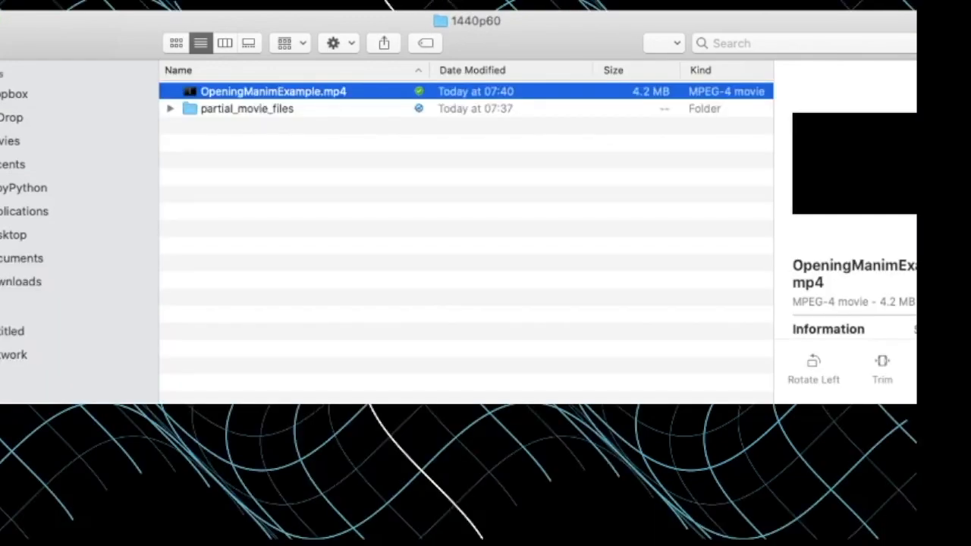